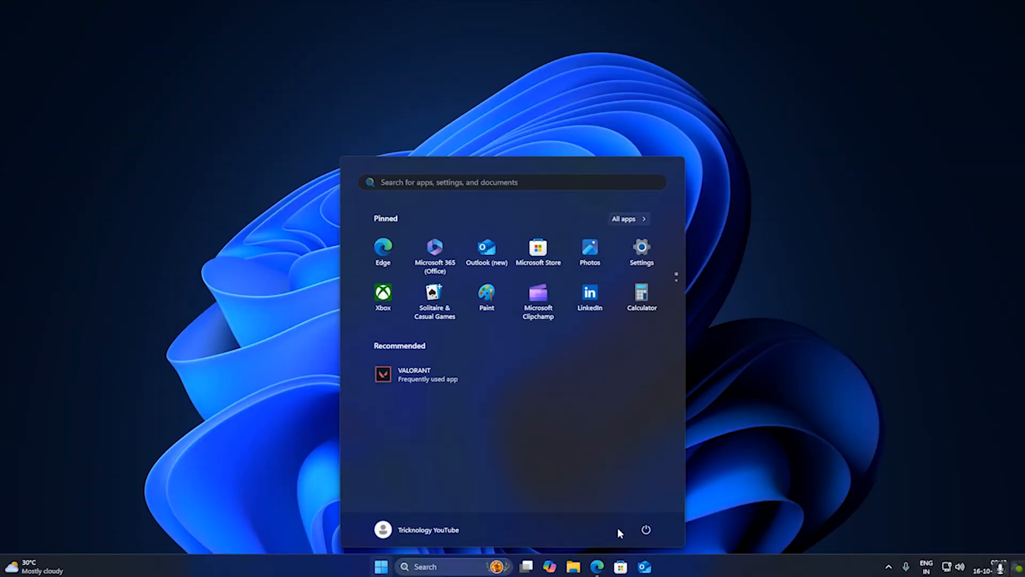
Step: Open the Windows 11 Start menu power options to reach Restart
left_click(646, 529)
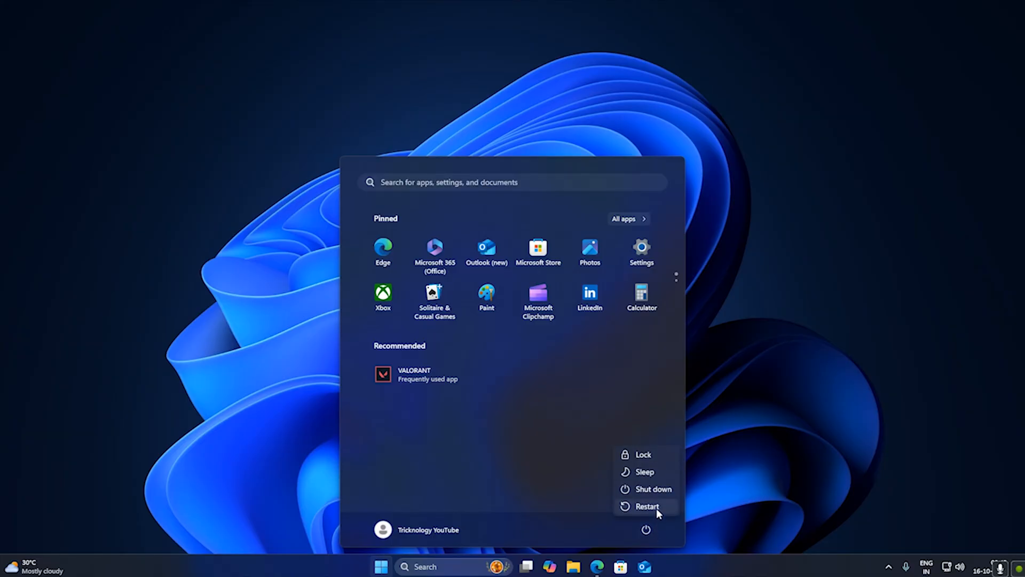
mouse_move(647, 506)
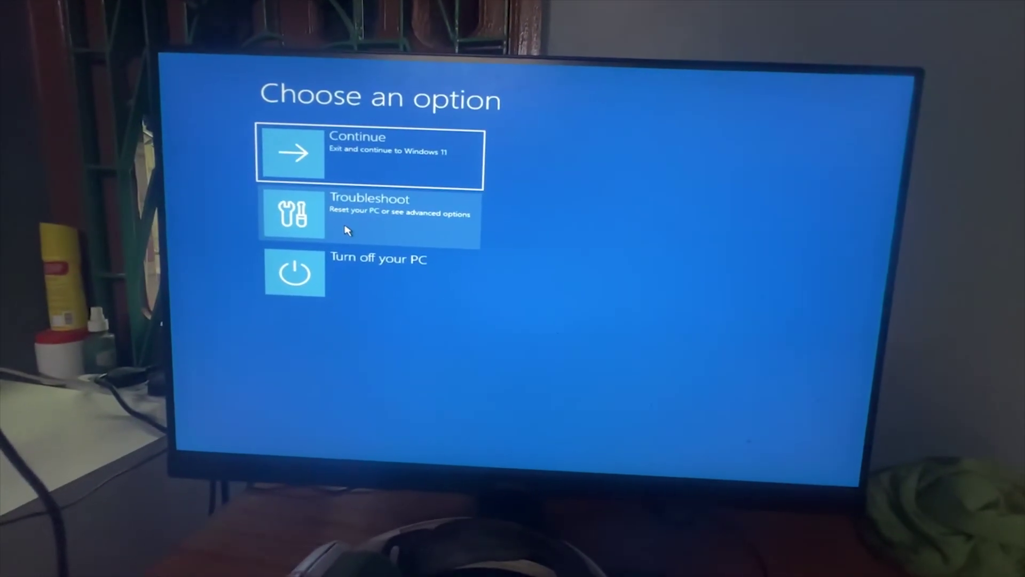
Step: Restart into Gigabyte BIOS via Troubleshoot, Advanced options, and UEFI Firmware Settings
left_click(370, 215)
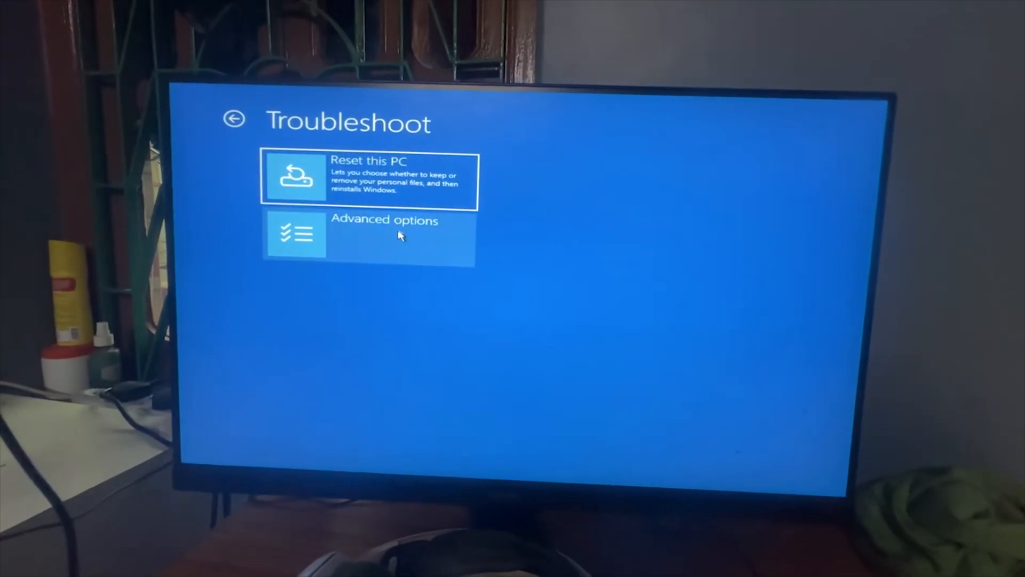
left_click(369, 236)
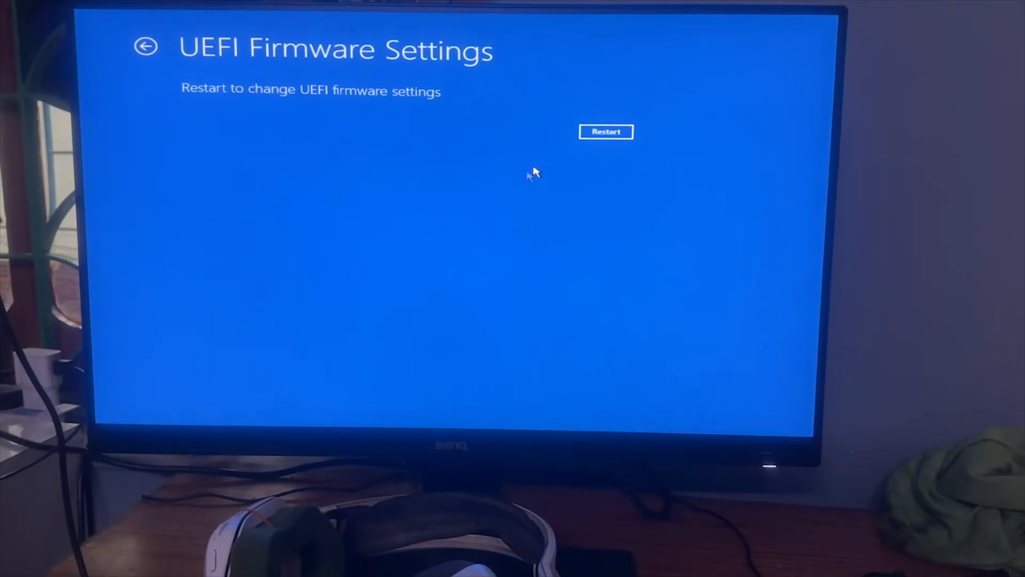
left_click(605, 131)
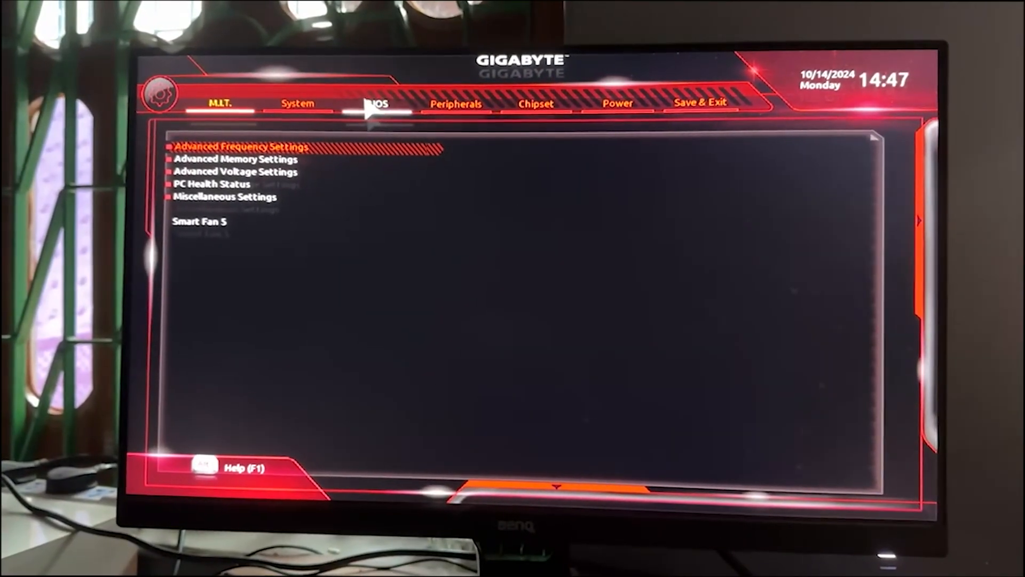
Step: Set CSM Support on the BIOS page to Disabled
left_click(375, 105)
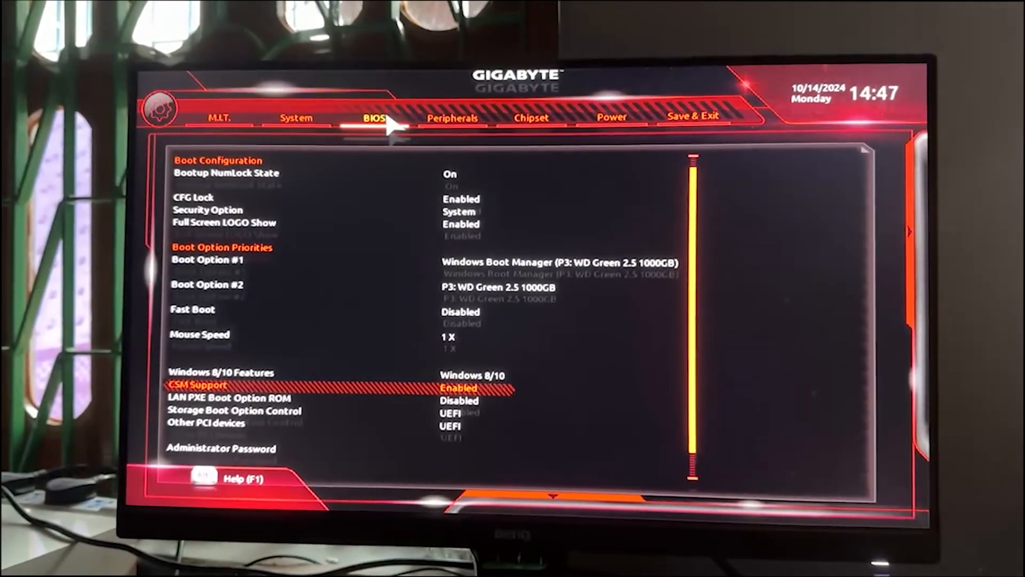
key("Down")
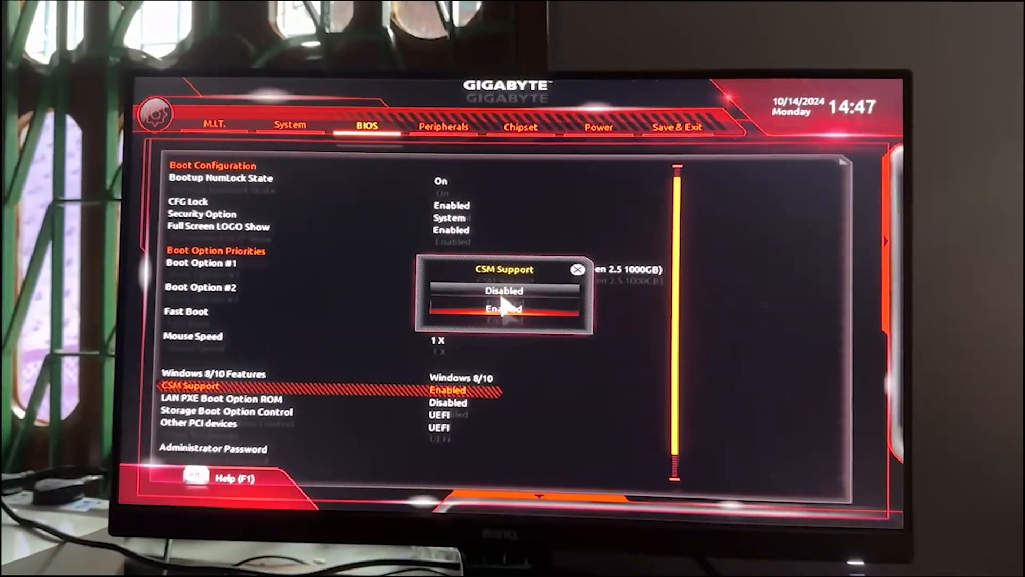
left_click(503, 291)
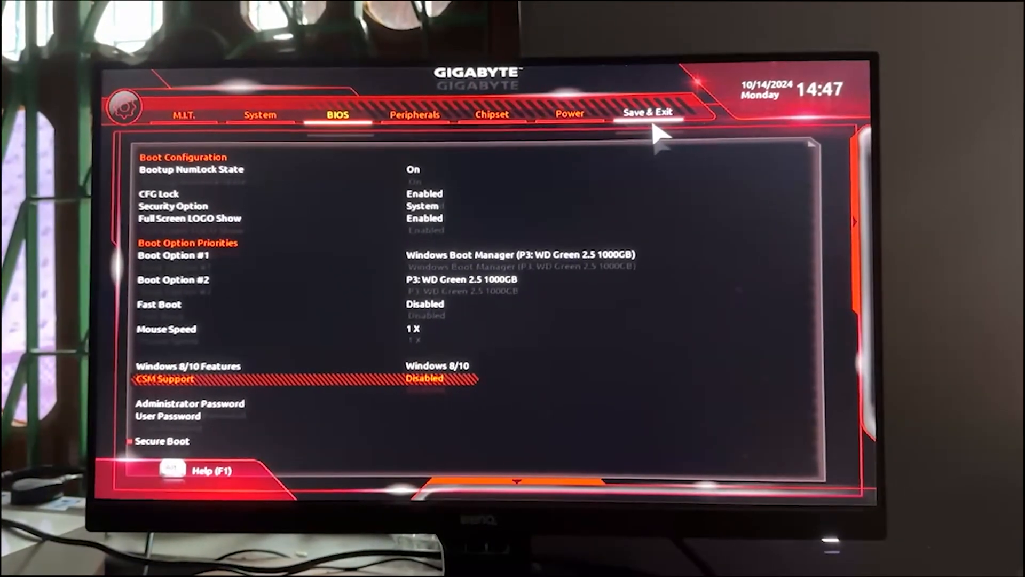
Step: Choose Save & Exit Setup and confirm Yes to save and reset
left_click(648, 113)
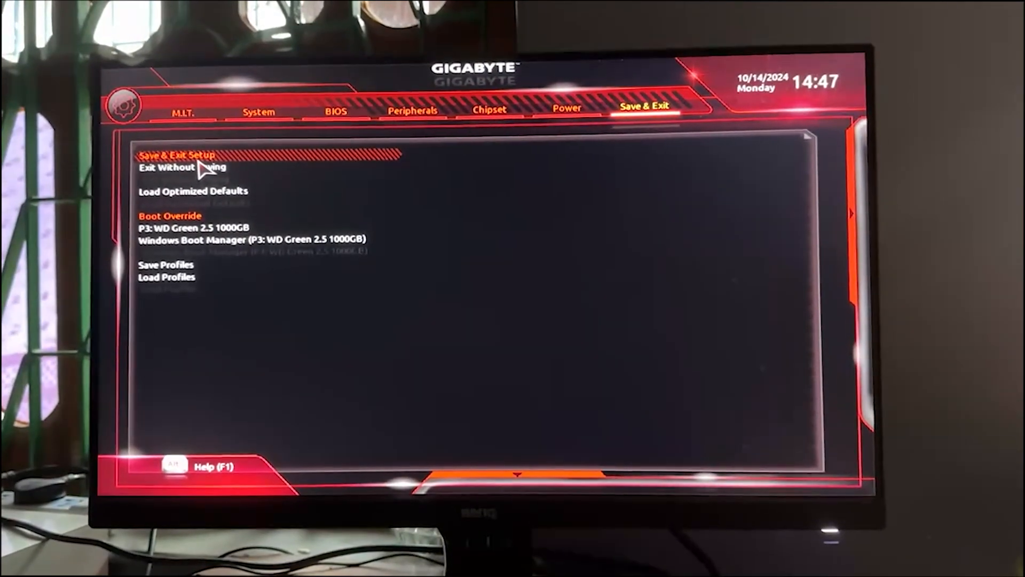
left_click(177, 154)
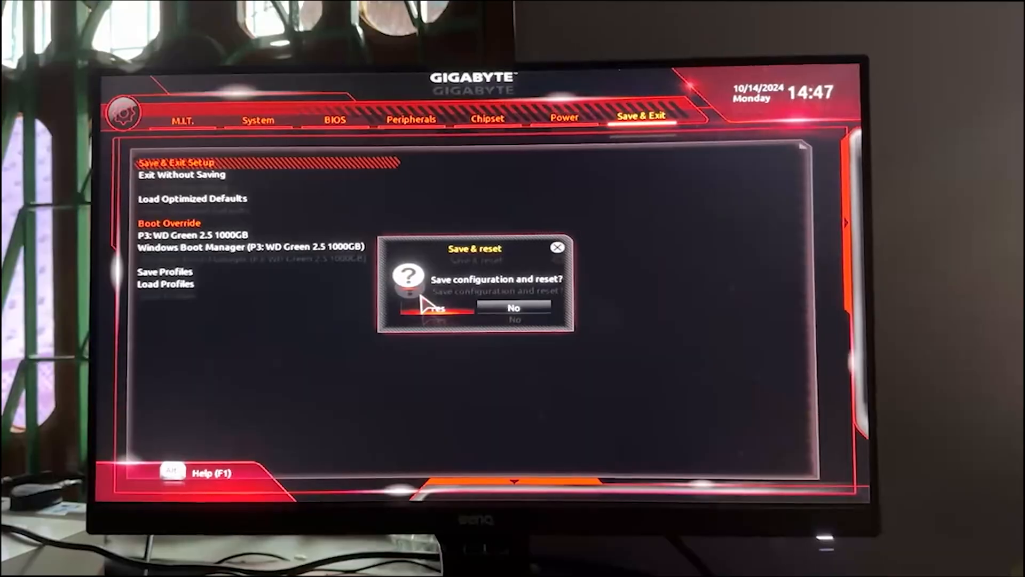
left_click(514, 308)
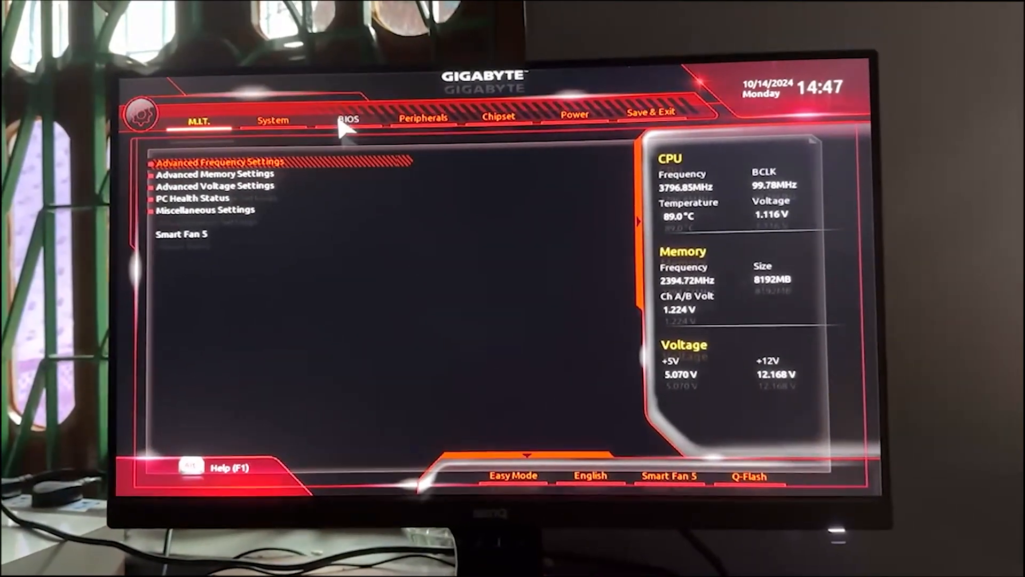
Step: Set Secure Boot Enable to Enabled under BIOS > Secure Boot
left_click(348, 120)
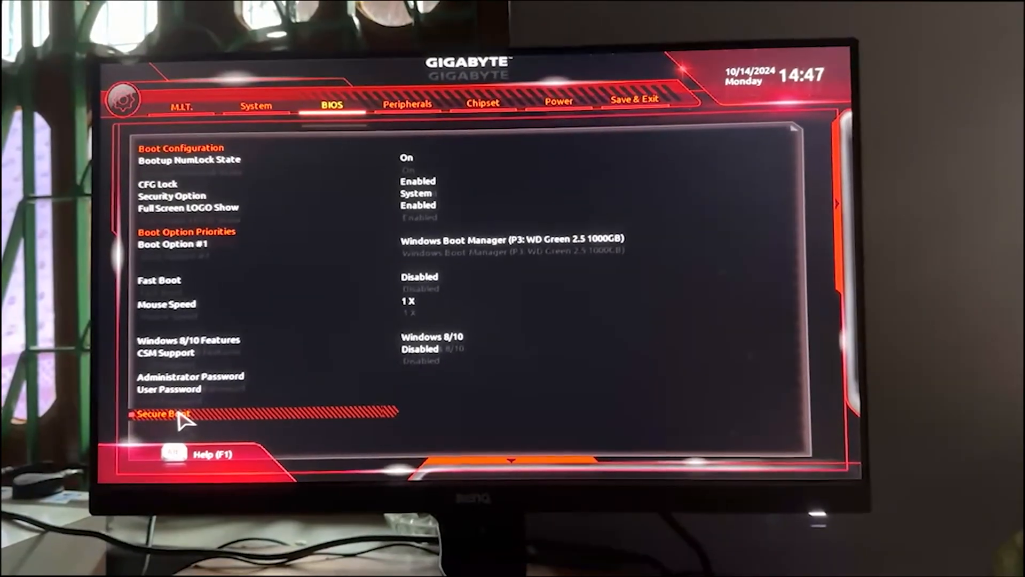
left_click(163, 415)
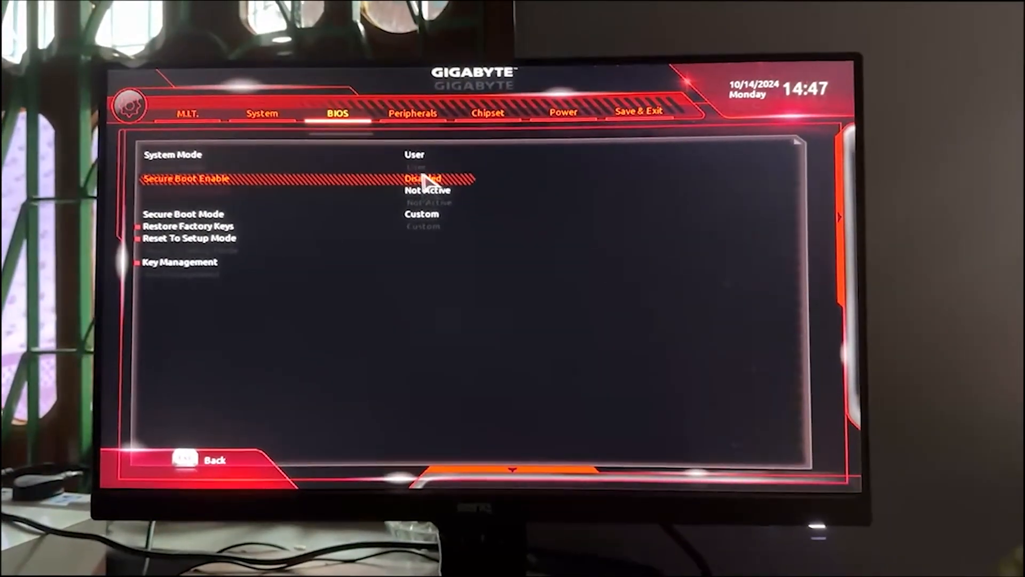
left_click(425, 178)
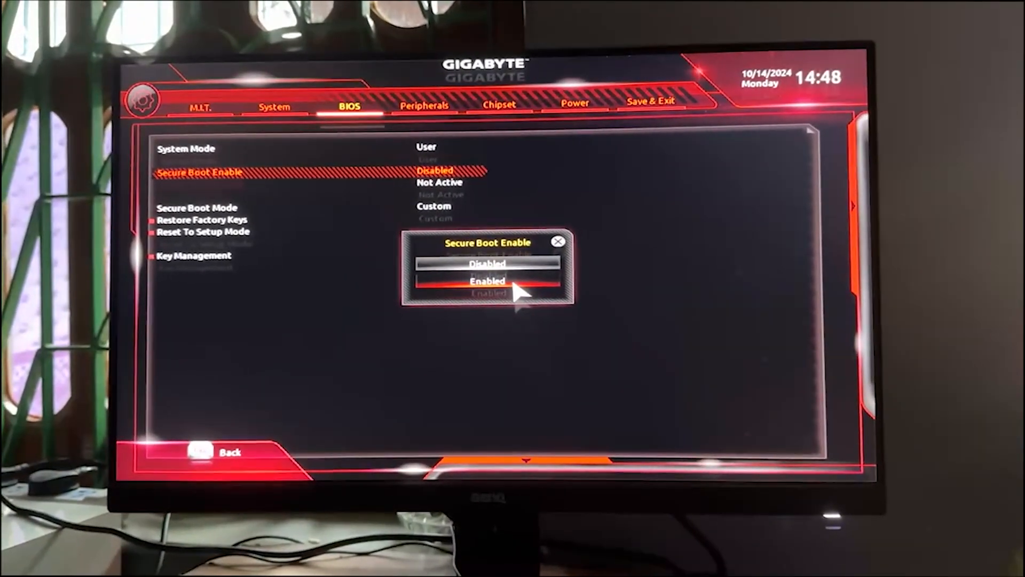
left_click(486, 280)
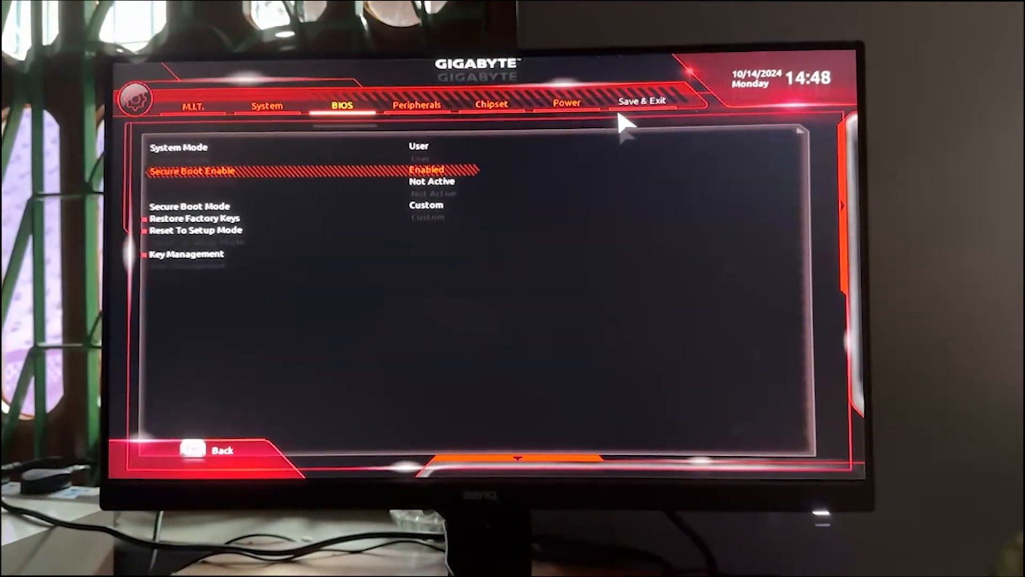
Step: Choose Save & Exit Setup on the Save & Exit page, bringing up the reset prompt
left_click(640, 103)
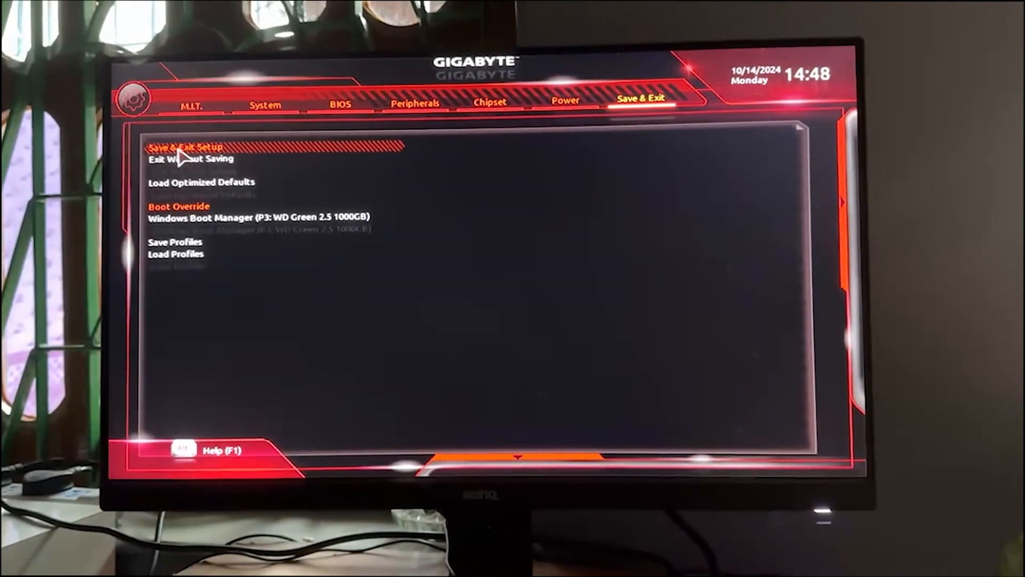
left_click(185, 147)
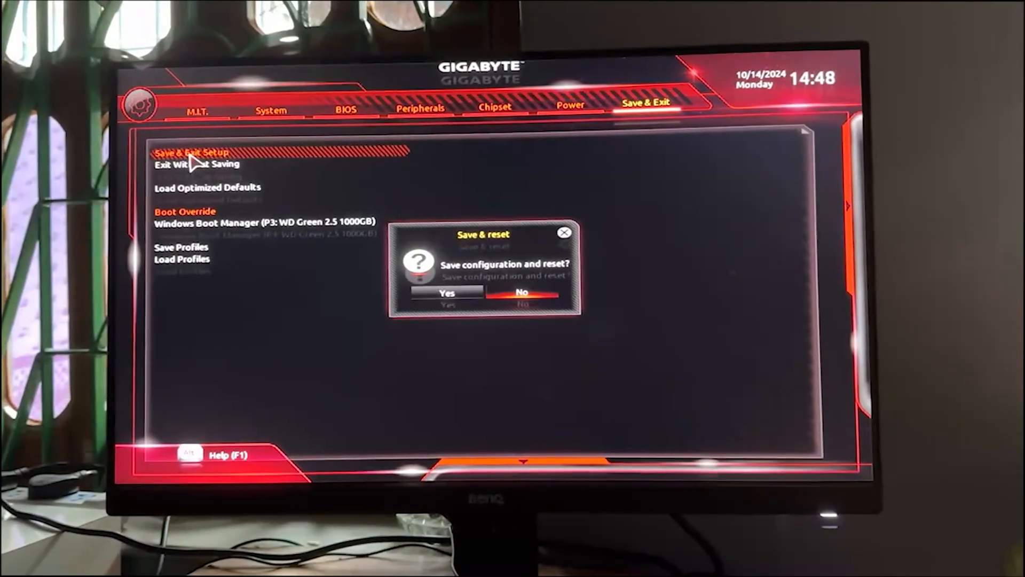